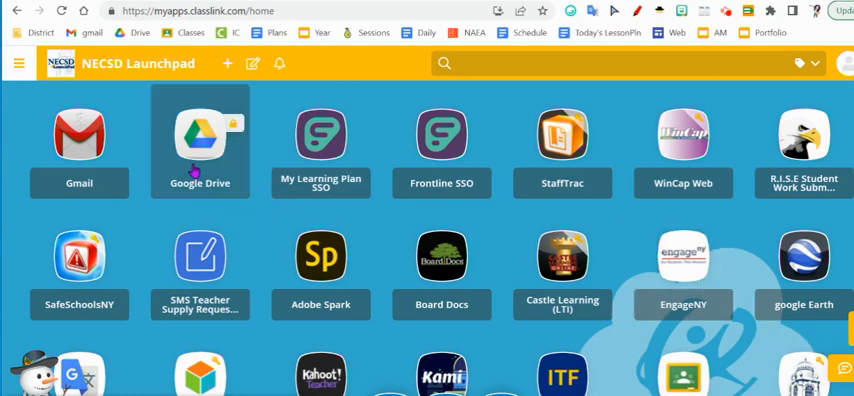
Launch Google Drive from the ClassLink LaunchPad tile.
click(200, 136)
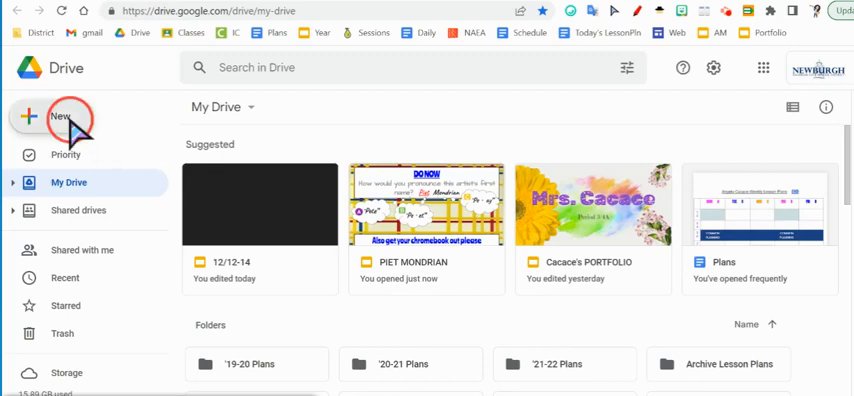
Create a new blank Google Slides presentation from Drive's New menu.
click(60, 116)
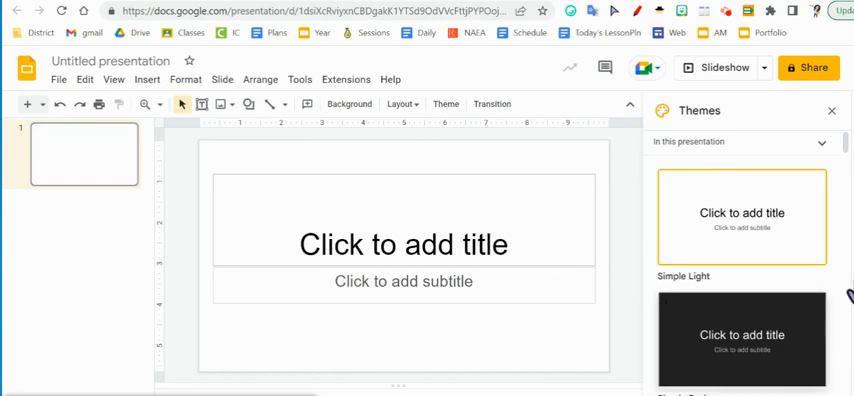
mouse_move(680, 288)
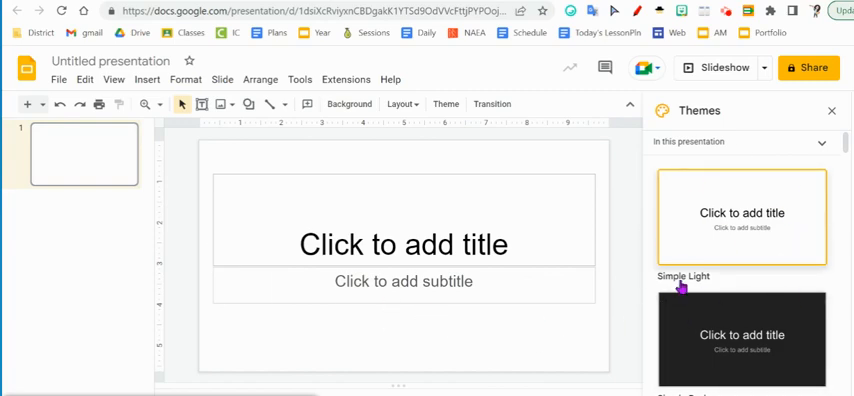
Close the Themes panel and rename the presentation to "Angela's Portfolio".
click(832, 110)
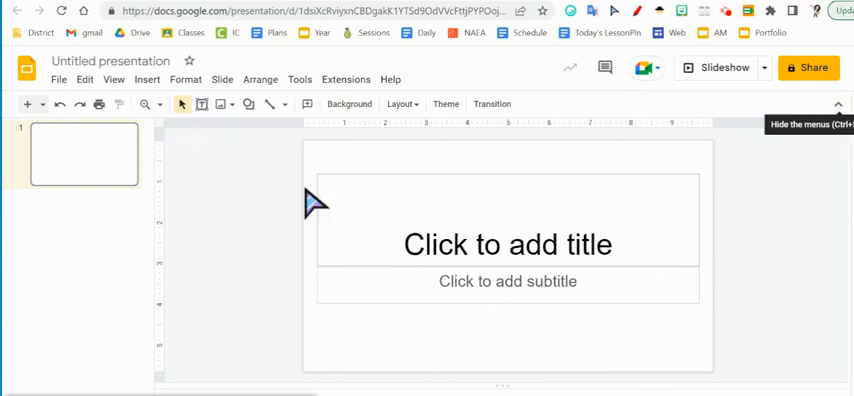
mouse_move(504, 226)
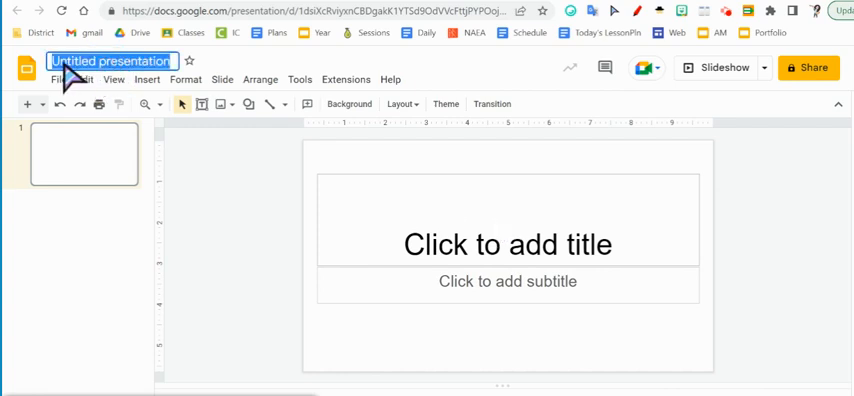
mouse_move(124, 90)
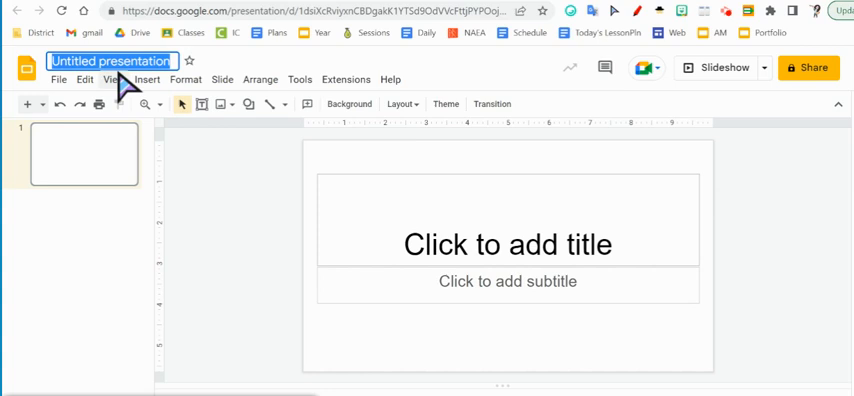
text(Angela'd)
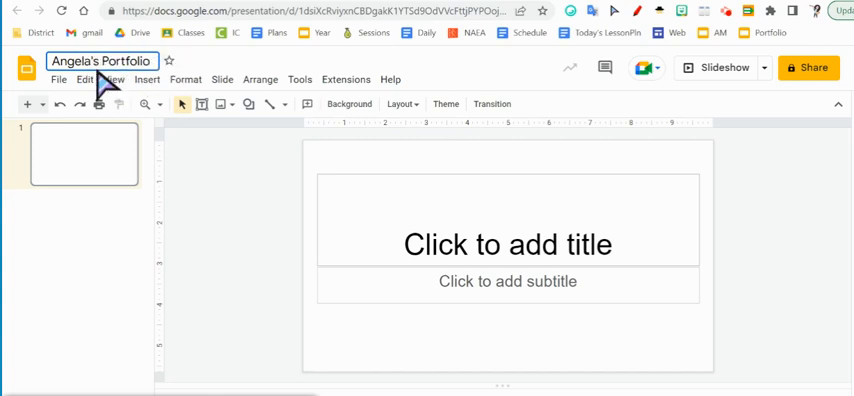
Make the title slide read "Angela" with subtitle "Period 1/2C".
click(508, 244)
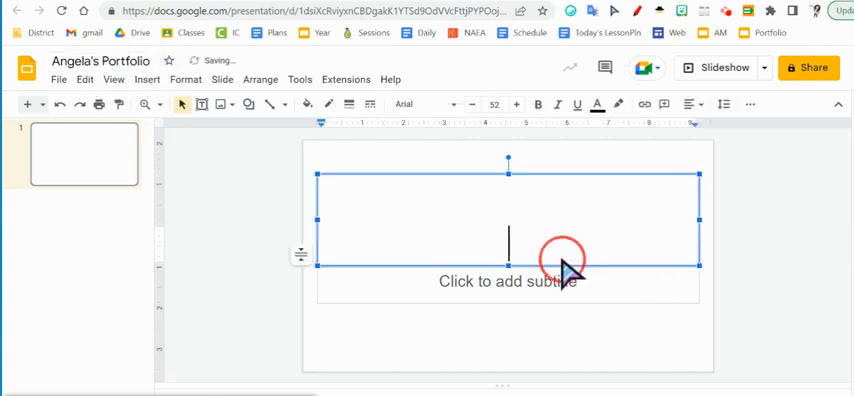
text(Angela)
click(508, 282)
text(Period)
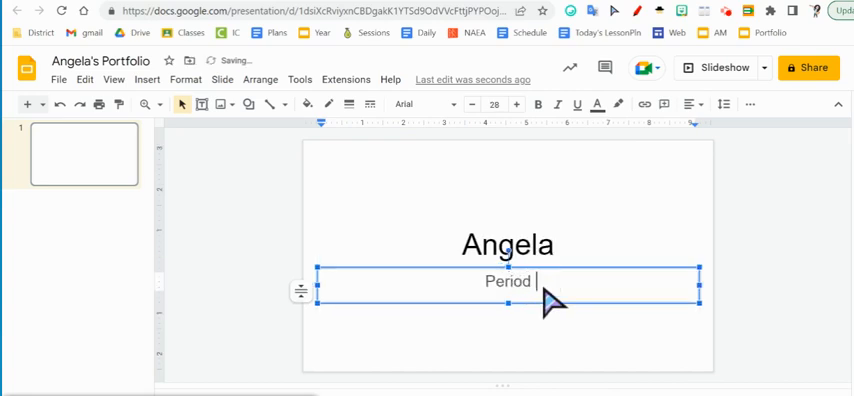
text(1/2C)
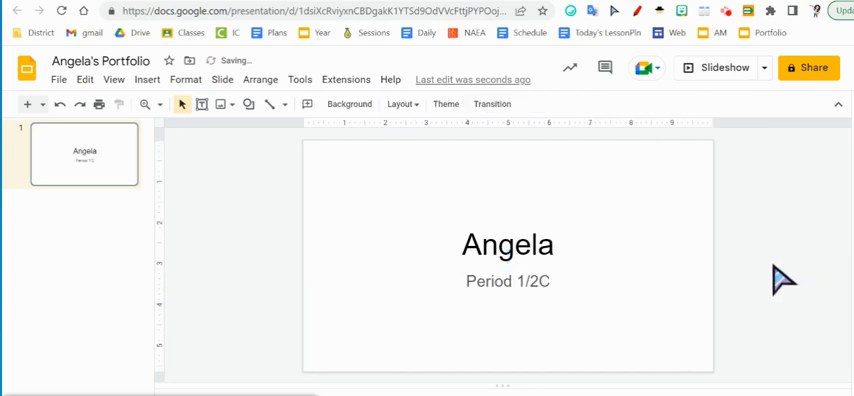
mouse_move(556, 142)
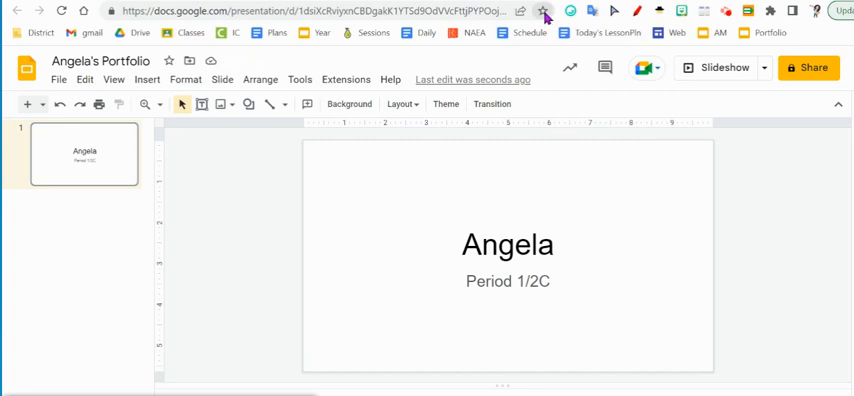
Bookmark Angela's Portfolio in Chrome via the address-bar star.
click(544, 12)
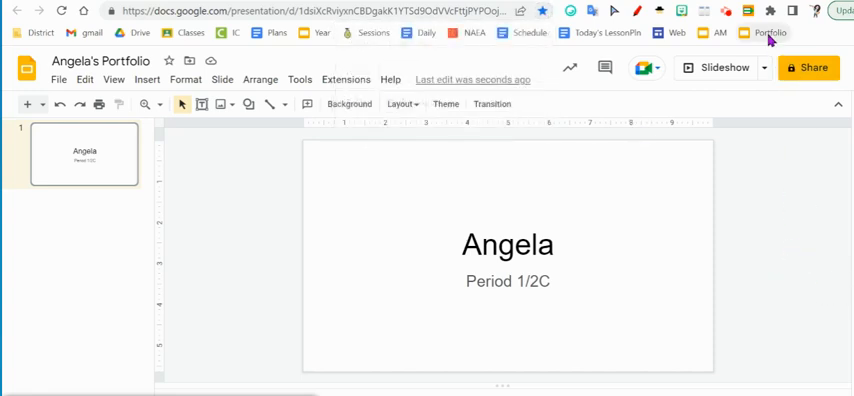
mouse_move(640, 356)
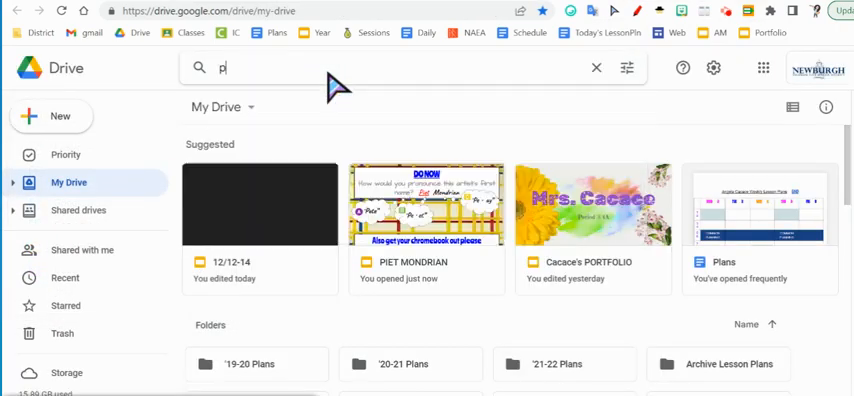
Search Google Drive for "portfolio" to list the Portfolio Title Slide files.
text(portfolio)
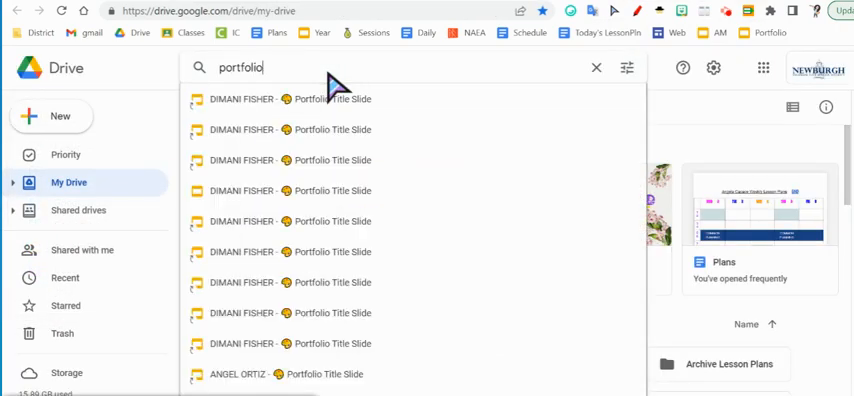